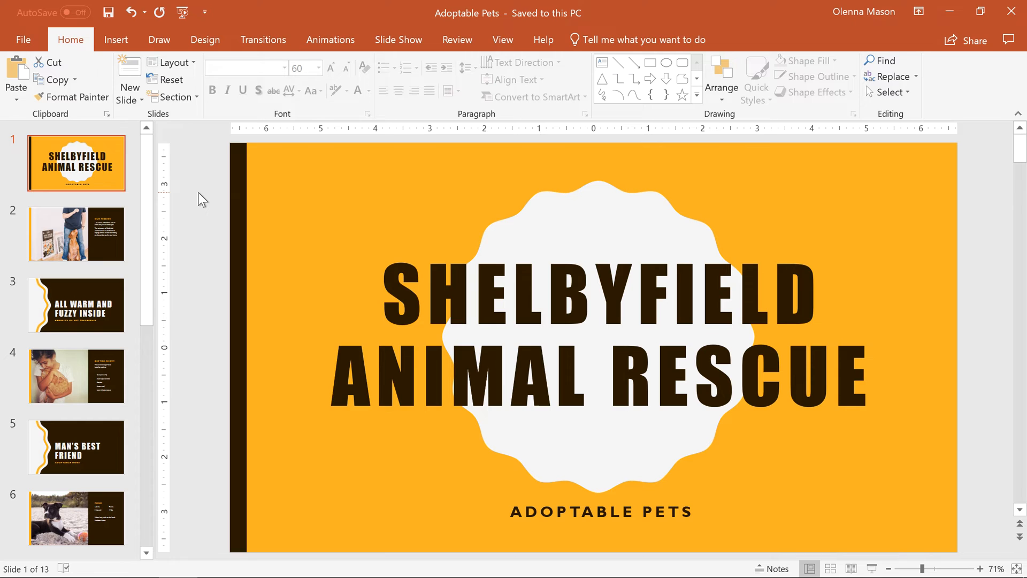
# Step: Open the Shelbyfield Animal Rescue adoptable-pets slides as unsaved Presentation1
pyautogui.click(22, 39)
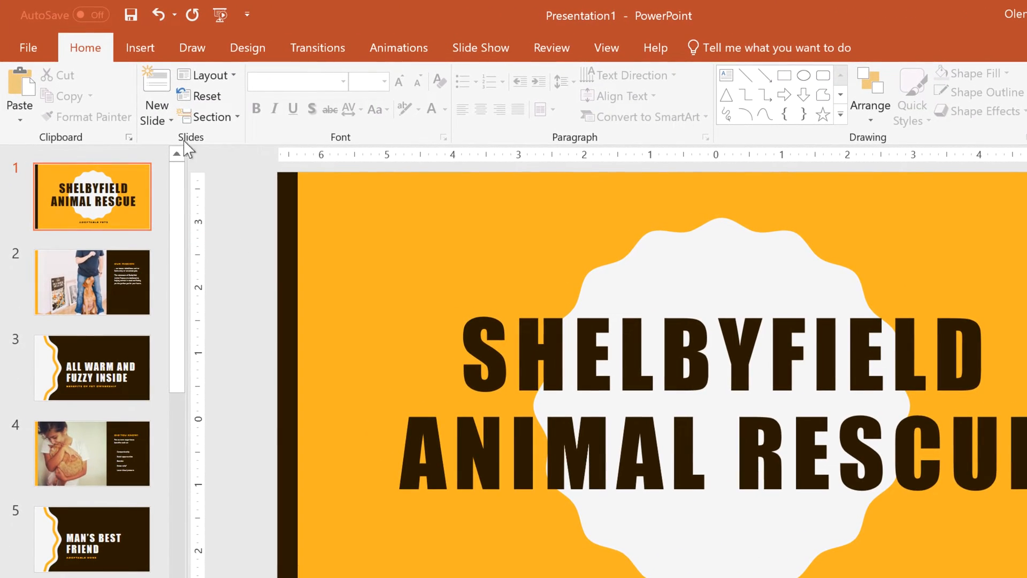
# Step: Save the presentation as 'Adoptable Pets' in the Documents folder
pyautogui.click(27, 47)
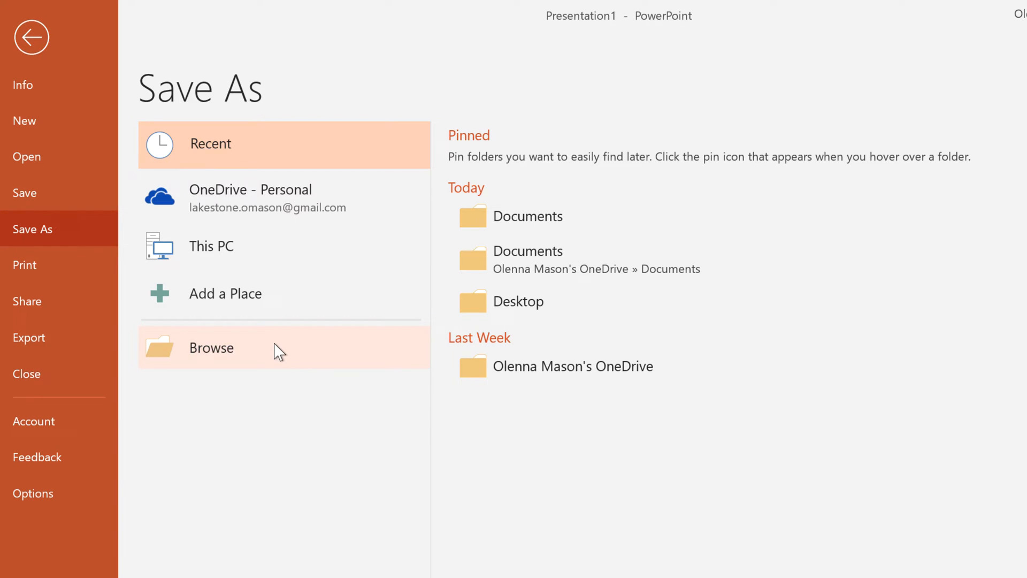
pyautogui.click(211, 347)
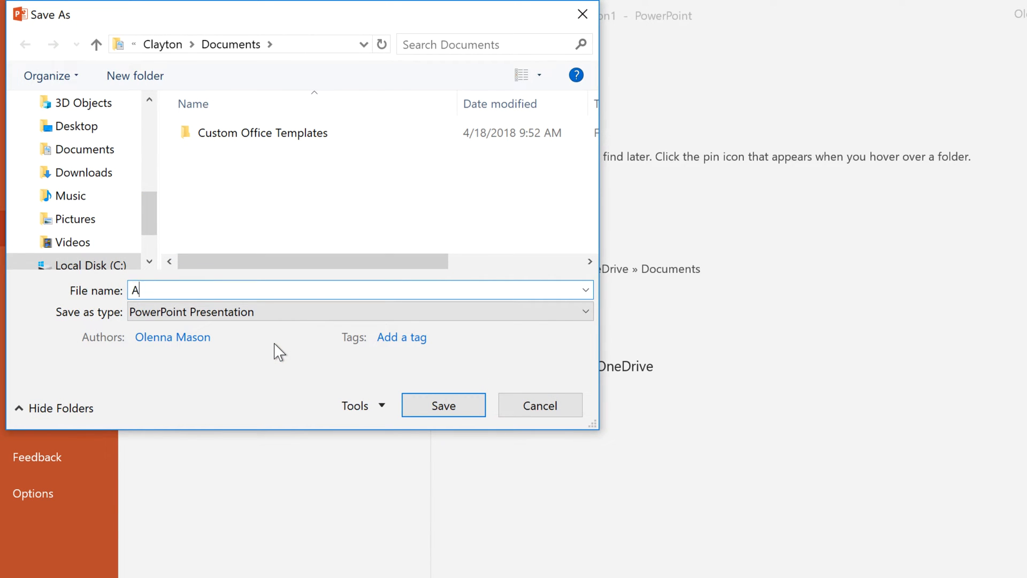
pyautogui.write('doptable Pets')
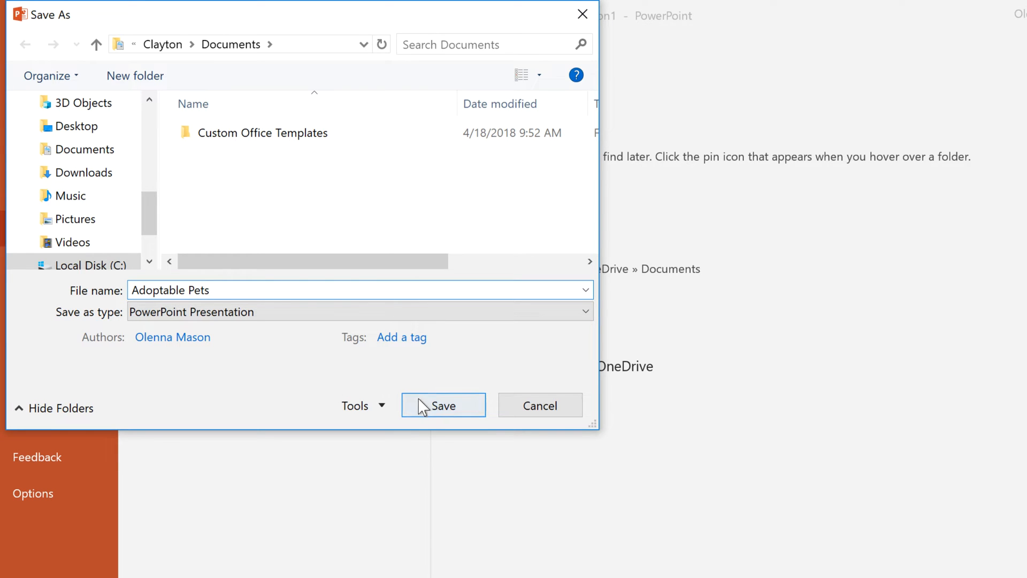
pyautogui.click(443, 405)
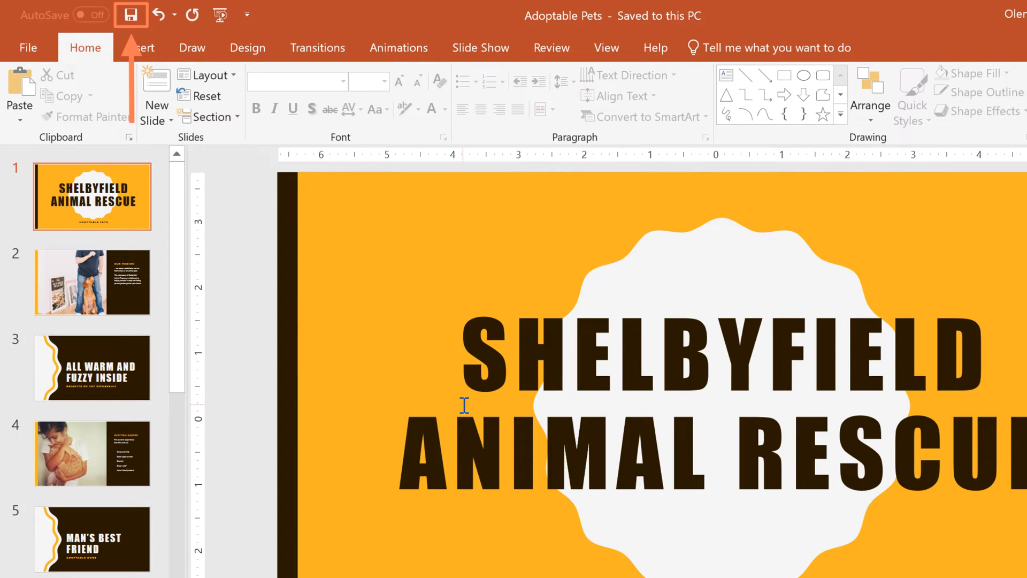
# Step: Show the Save As page with OneDrive - Personal folders for Adoptable Pets
pyautogui.click(130, 14)
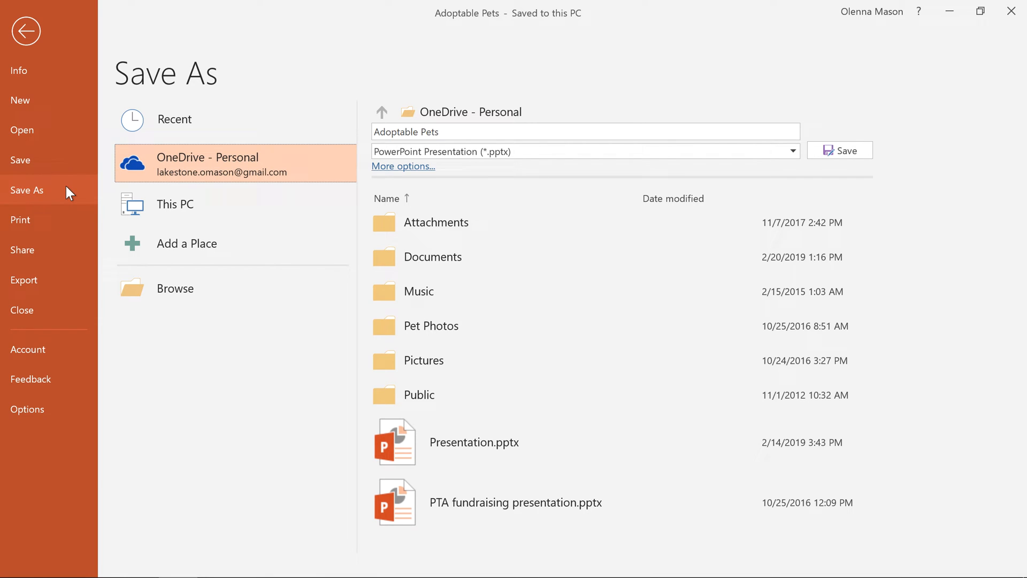
pyautogui.moveTo(27, 190)
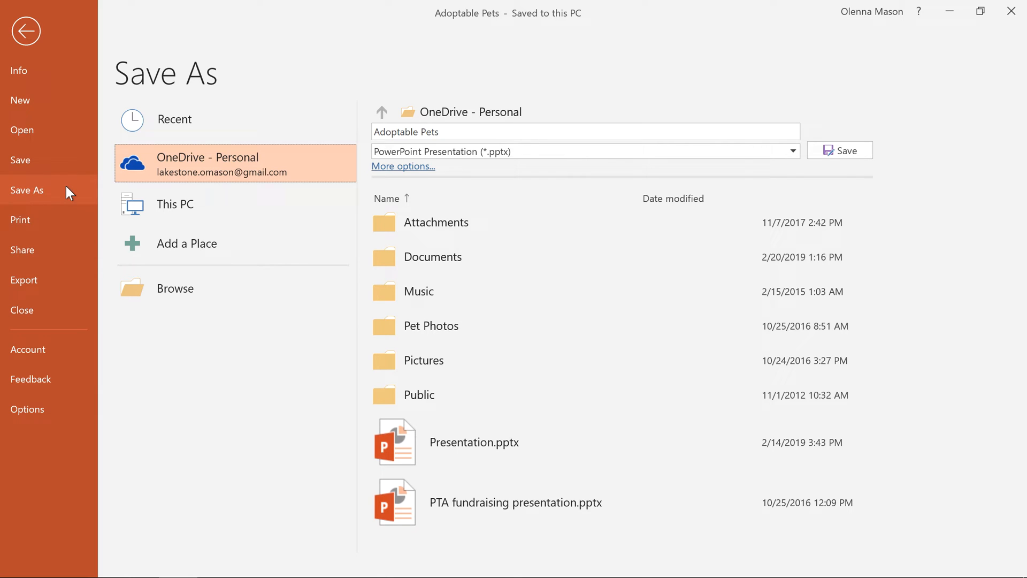
pyautogui.moveTo(71, 300)
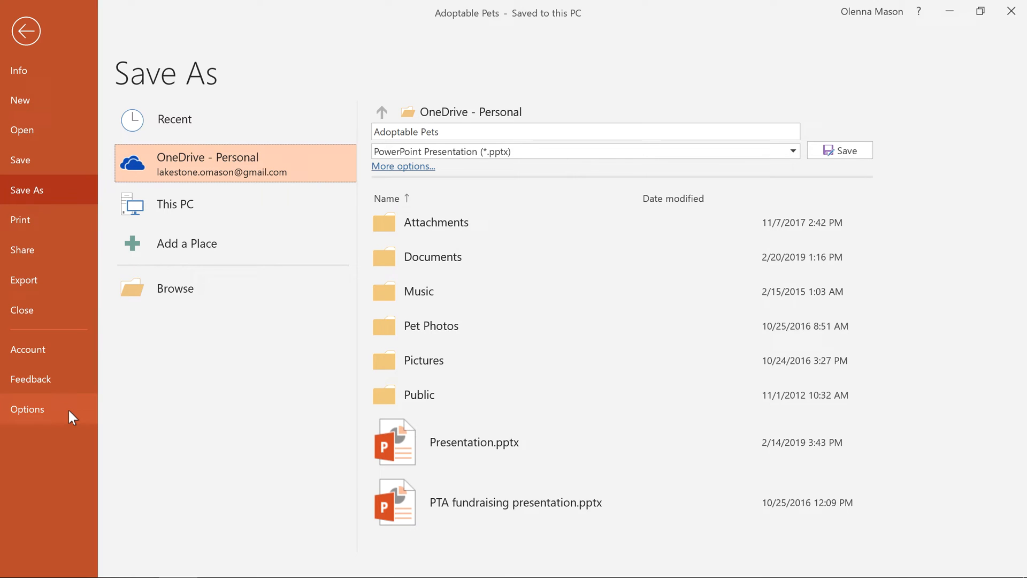
# Step: Enable 'Save to Computer by default' in PowerPoint's Save options
pyautogui.click(27, 409)
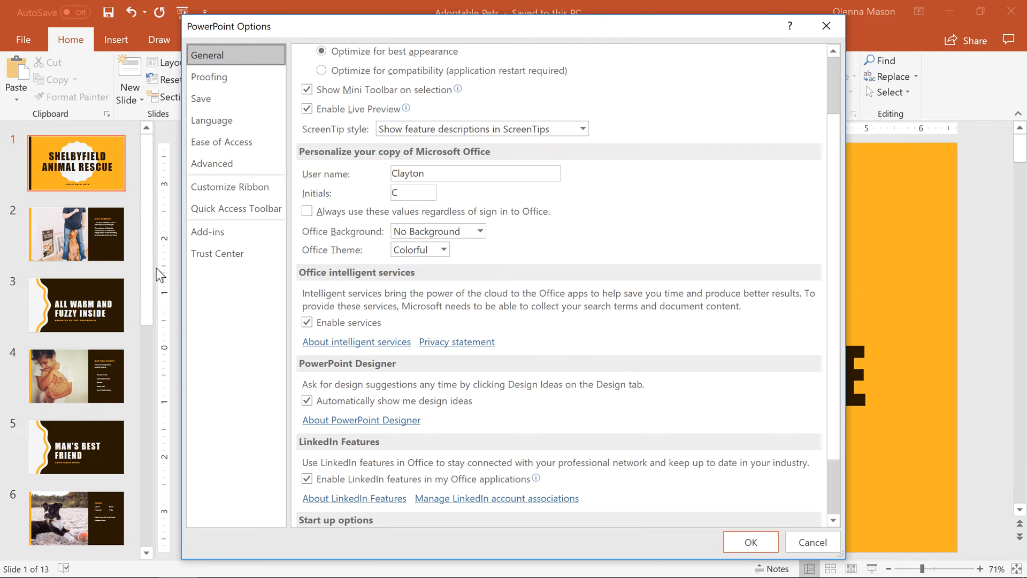
pyautogui.click(201, 99)
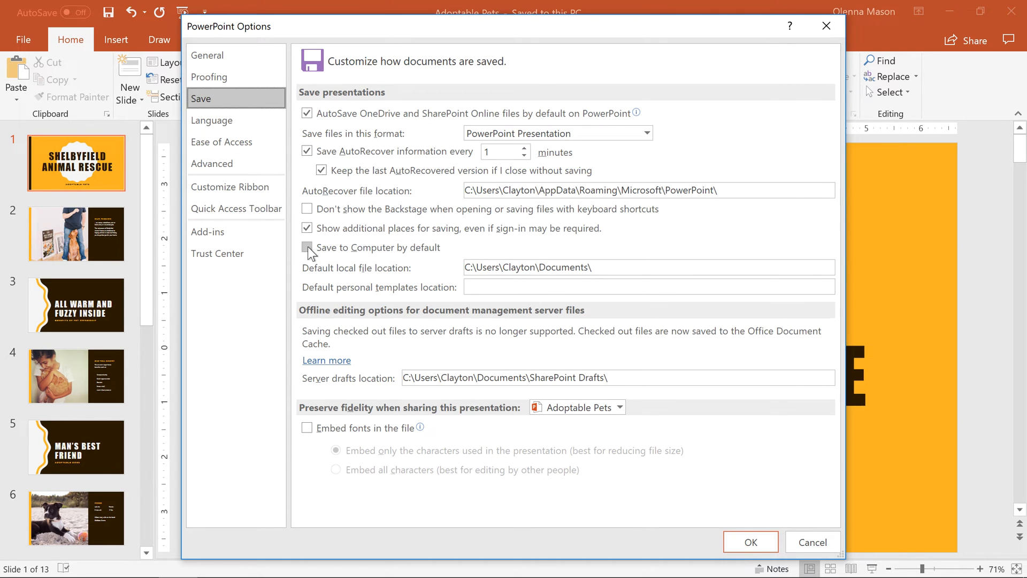
pyautogui.click(307, 248)
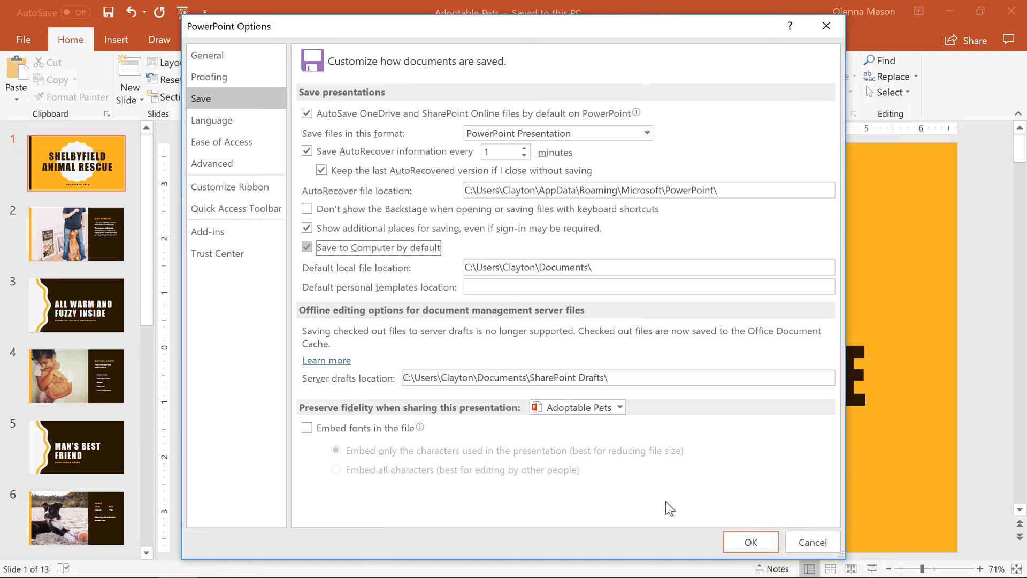
pyautogui.click(750, 542)
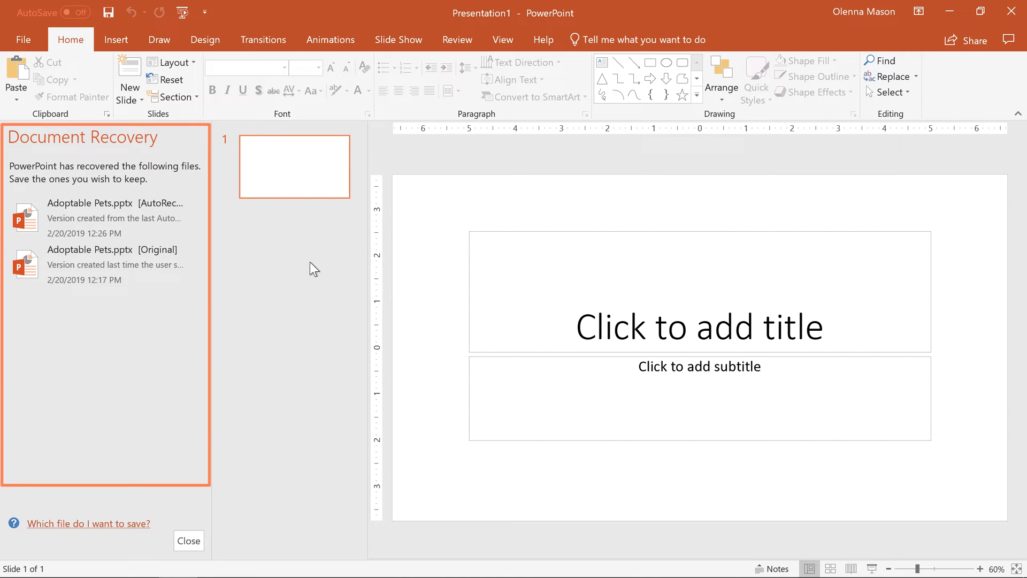
pyautogui.moveTo(108, 218)
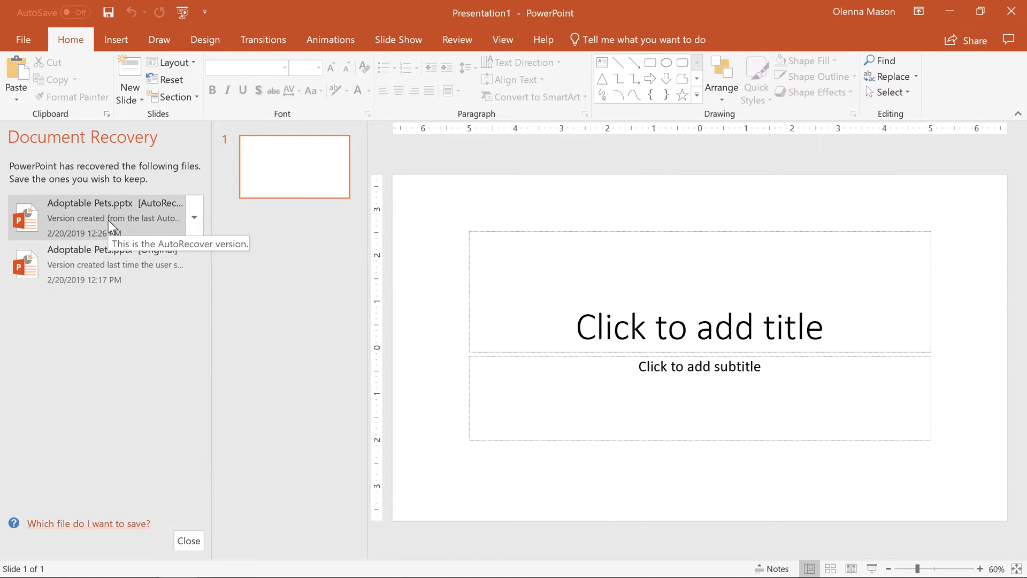
# Step: Open the Adoptable Pets.pptx [AutoRecovered] copy from Document Recovery
pyautogui.click(90, 204)
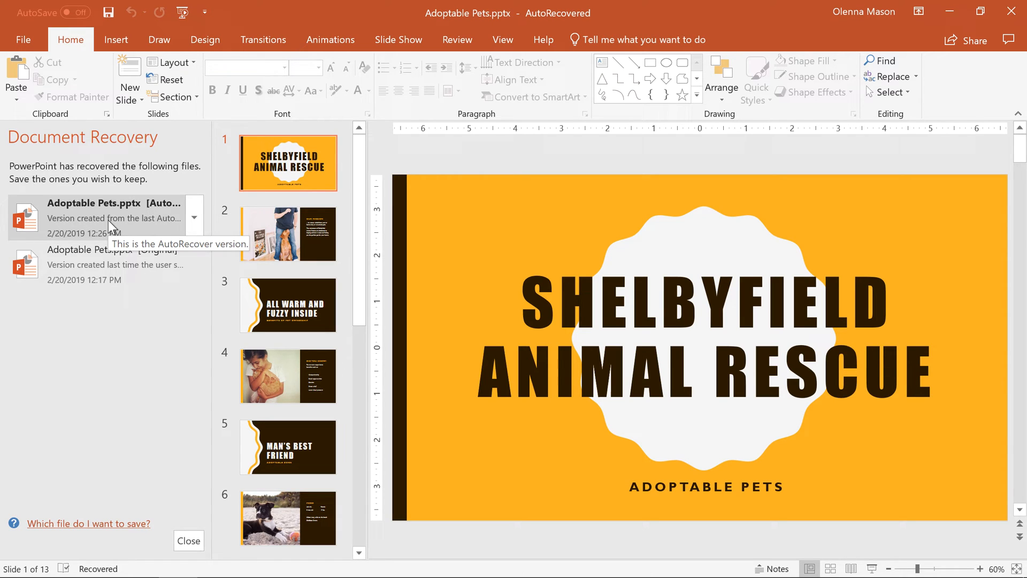
pyautogui.click(23, 39)
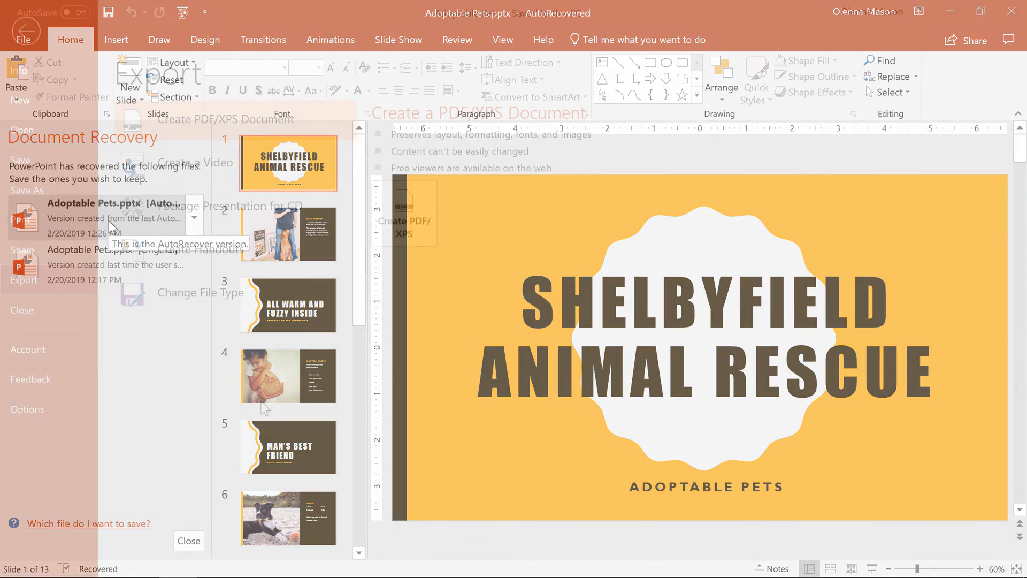
# Step: Browse the Export options, then return to the Adoptable Pets slides in Normal view
pyautogui.click(188, 540)
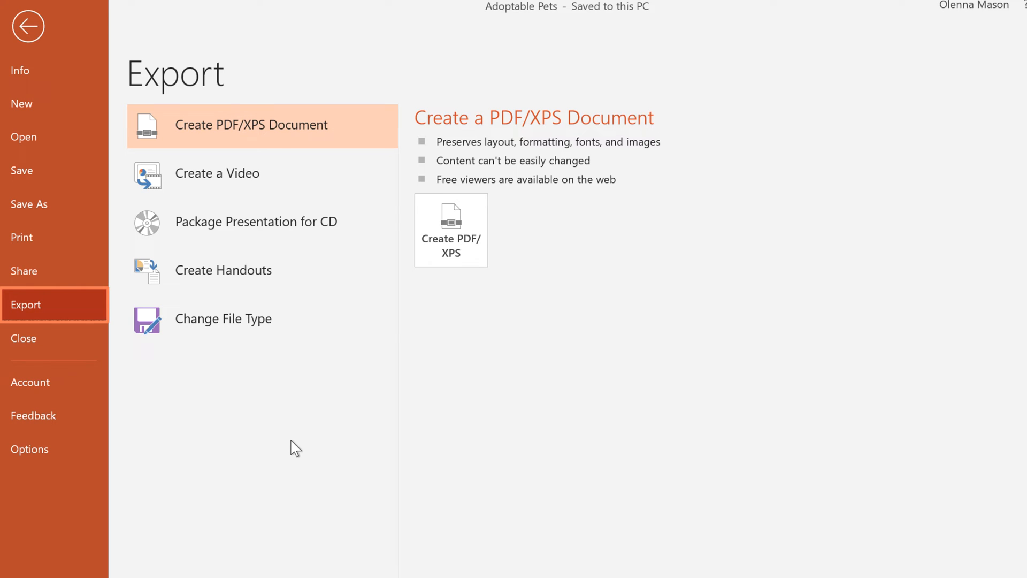
pyautogui.moveTo(321, 190)
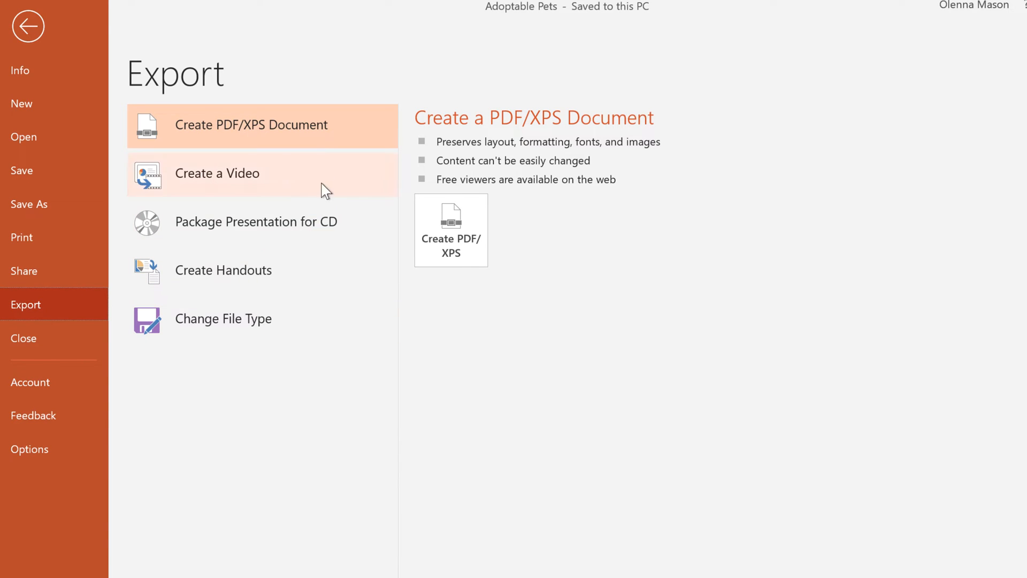
pyautogui.moveTo(324, 134)
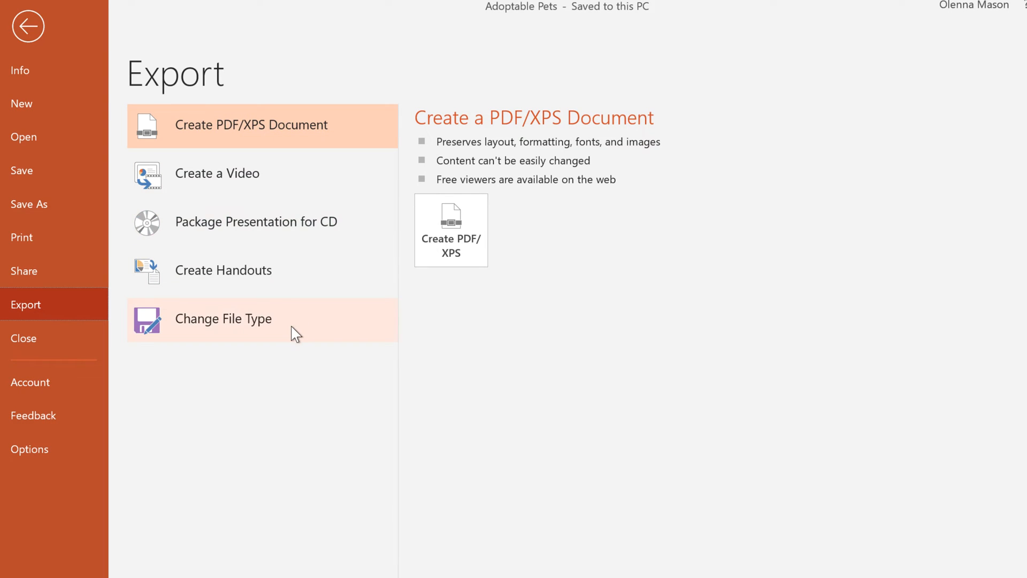
pyautogui.click(222, 318)
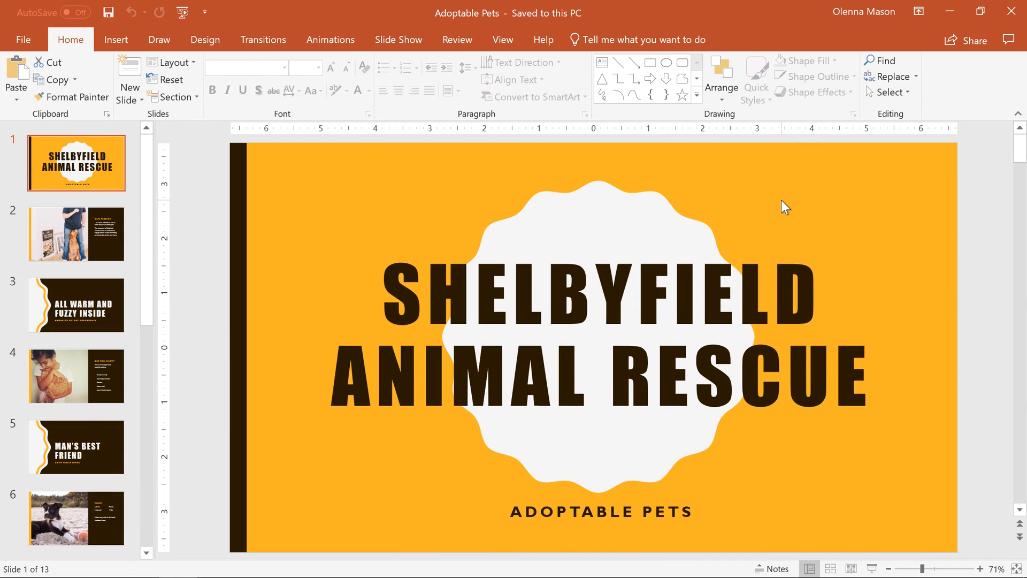
pyautogui.moveTo(866, 147)
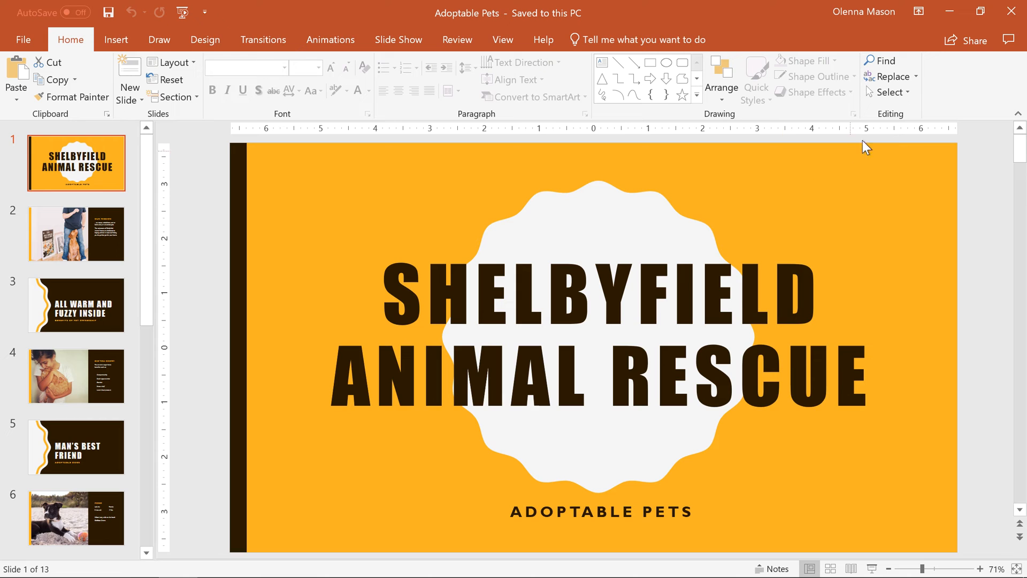
pyautogui.moveTo(971, 40)
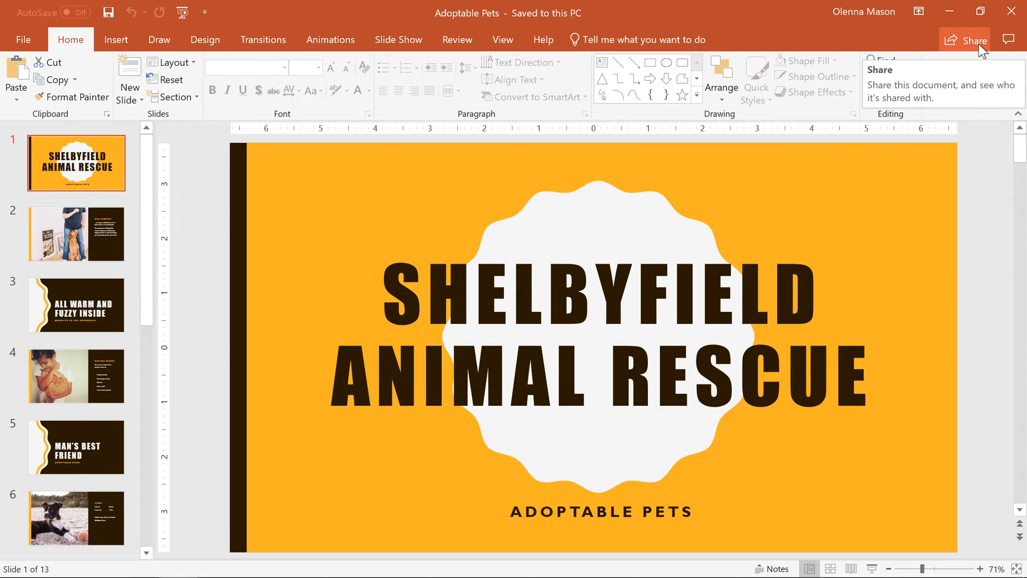
# Step: Share Adoptable Pets by uploading it to OneDrive - Personal
pyautogui.click(968, 40)
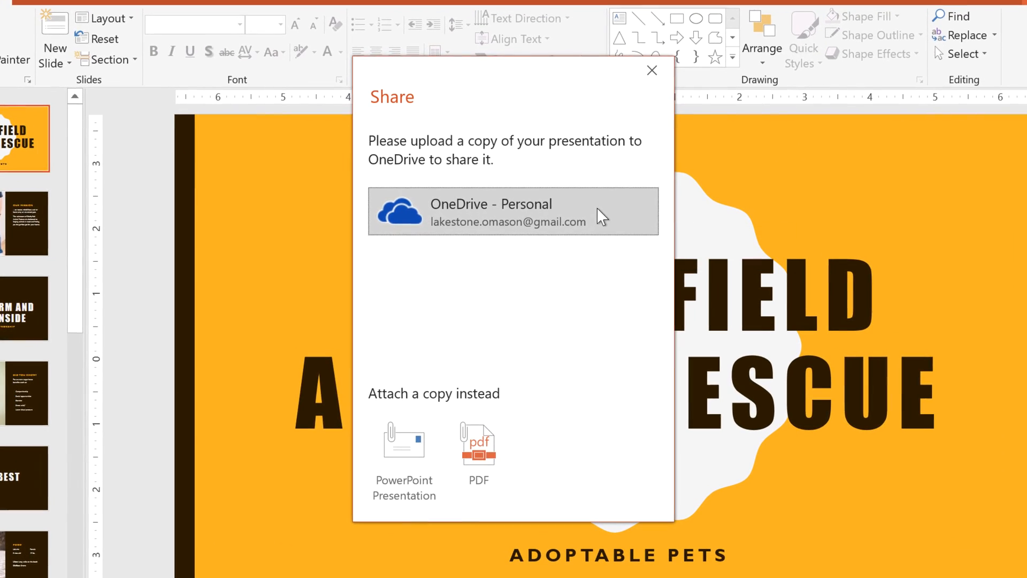
pyautogui.click(512, 210)
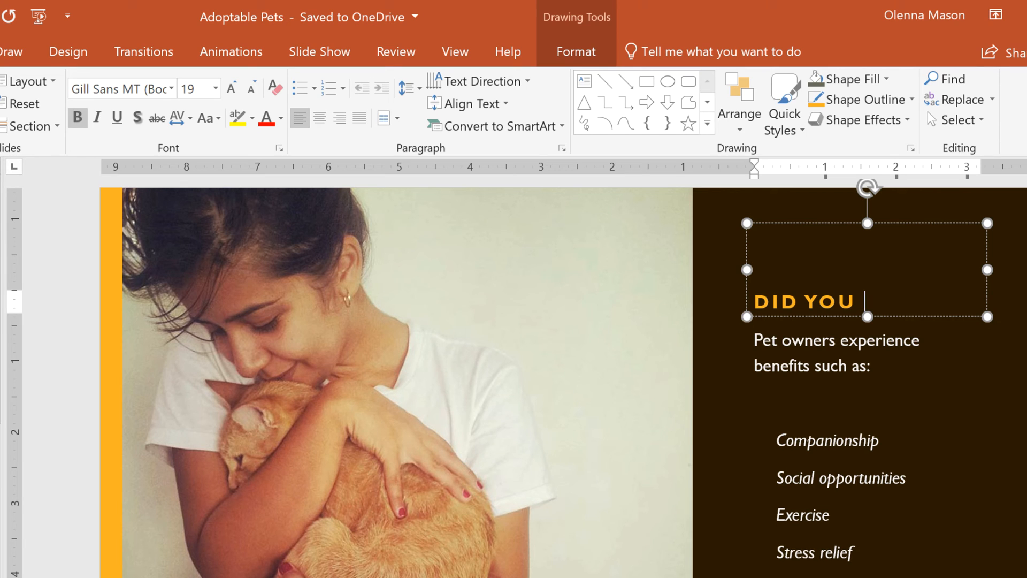
# Step: Complete the slide 4 heading as 'DID YOU KNOW?' and switch AutoSave off
pyautogui.write('KNOW?')
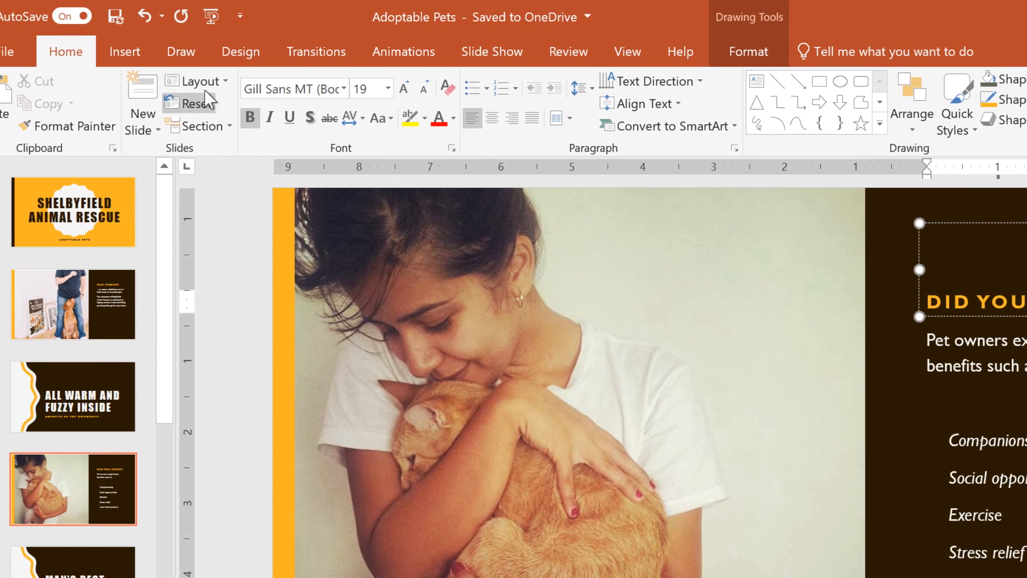
pyautogui.click(67, 17)
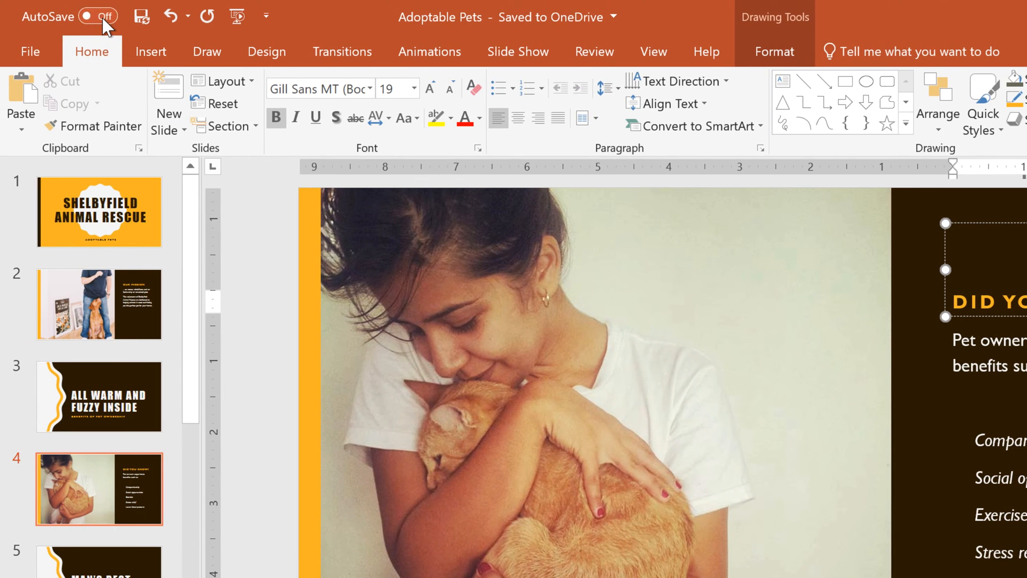